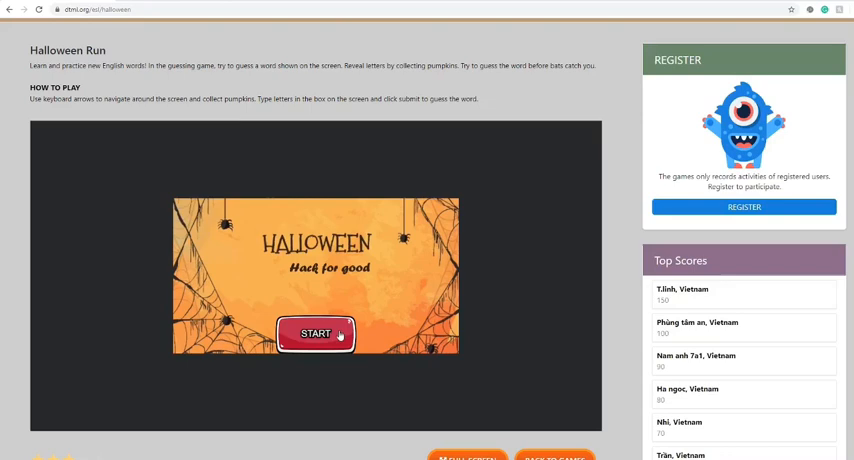
# Step: Start a new round and submit the guess 'how' for the first three-letter word
pyautogui.click(315, 332)
pyautogui.write('how')
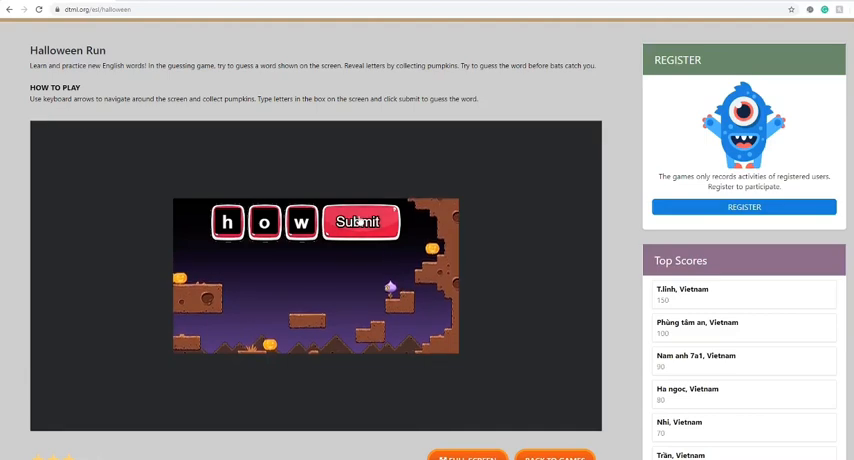
pyautogui.click(361, 222)
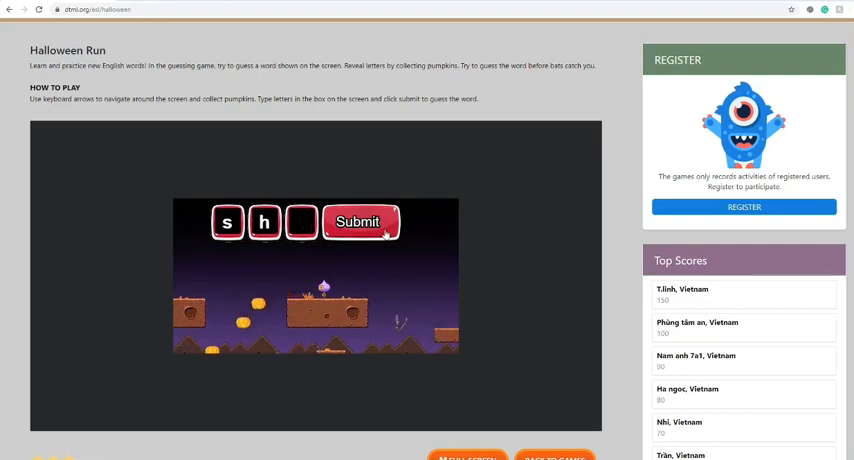
# Step: Submit the next three-letter word, then submit 'city' for the four-letter word
pyautogui.click(358, 222)
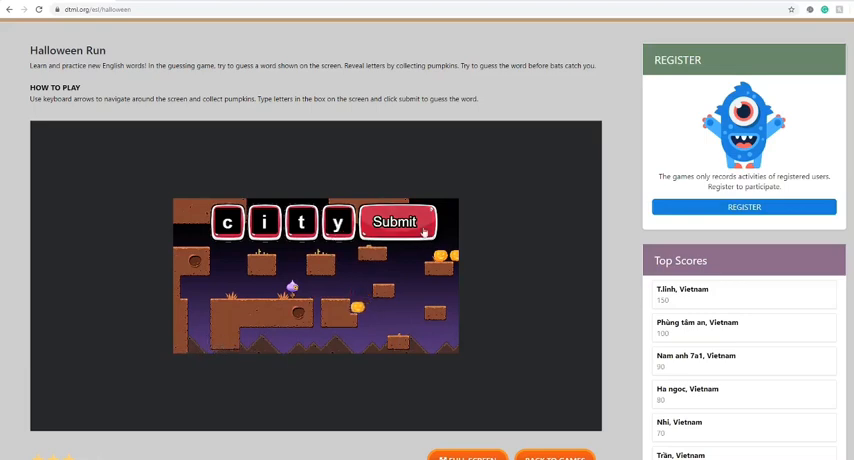
pyautogui.click(396, 222)
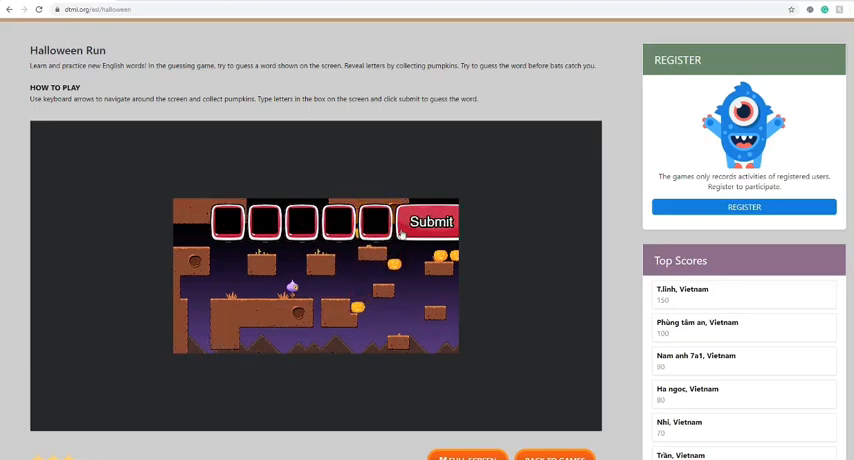
# Step: Enter the letters s and l into the five-letter word until the score 20 screen appears
pyautogui.write('s')
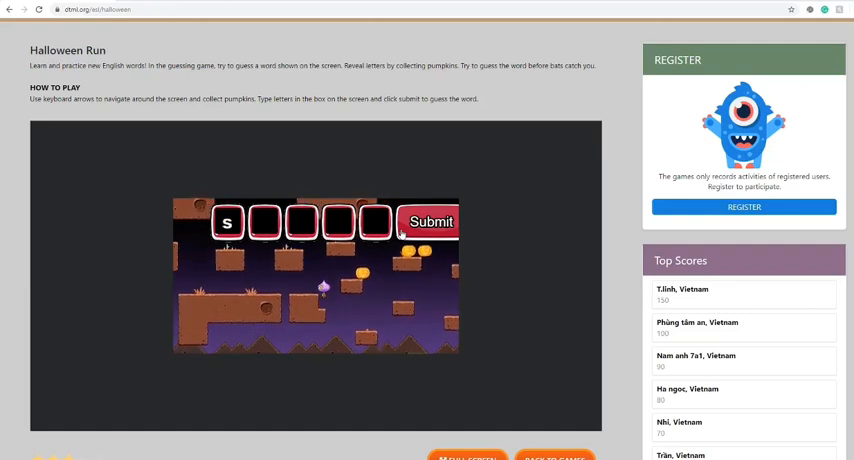
pyautogui.write('l')
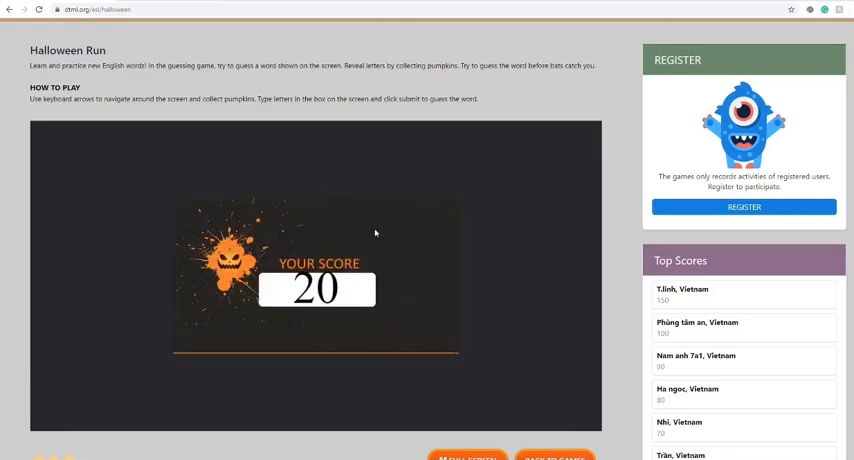
pyautogui.moveTo(312, 418)
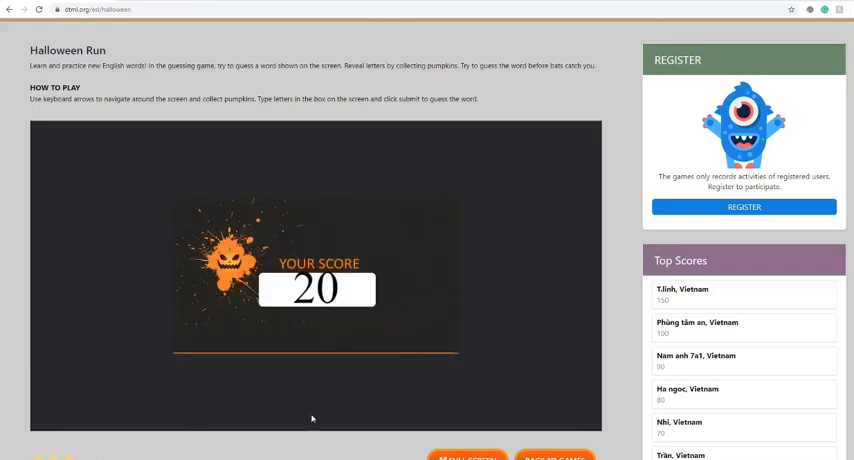